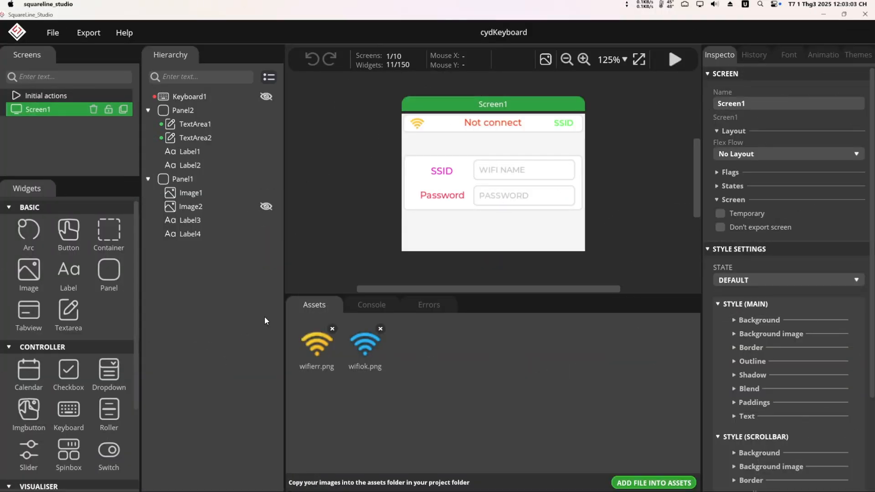
mouse_move(450, 349)
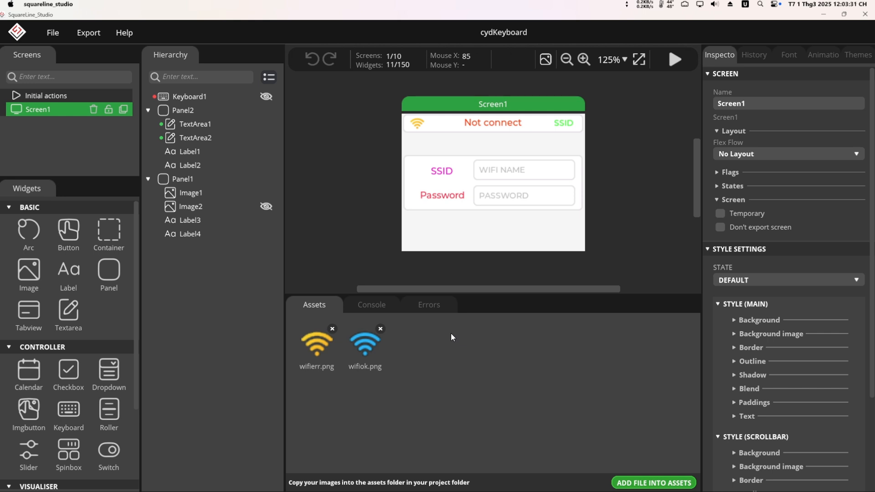
mouse_move(481, 342)
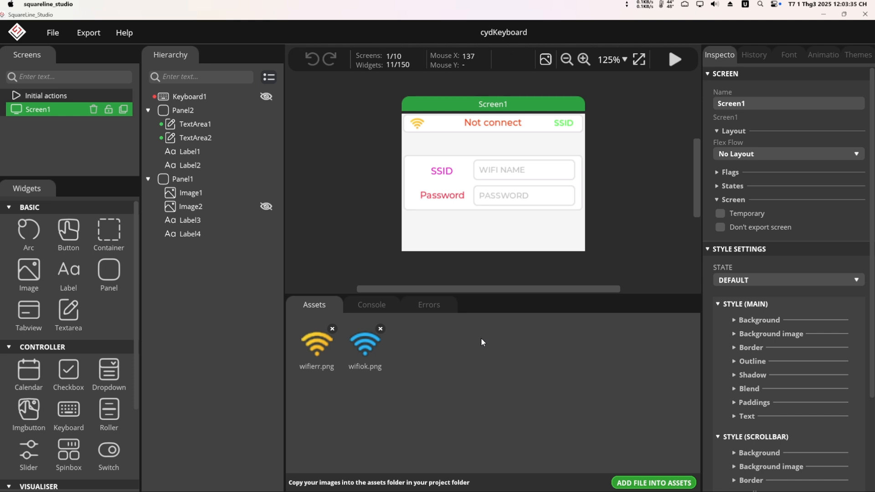
mouse_move(479, 379)
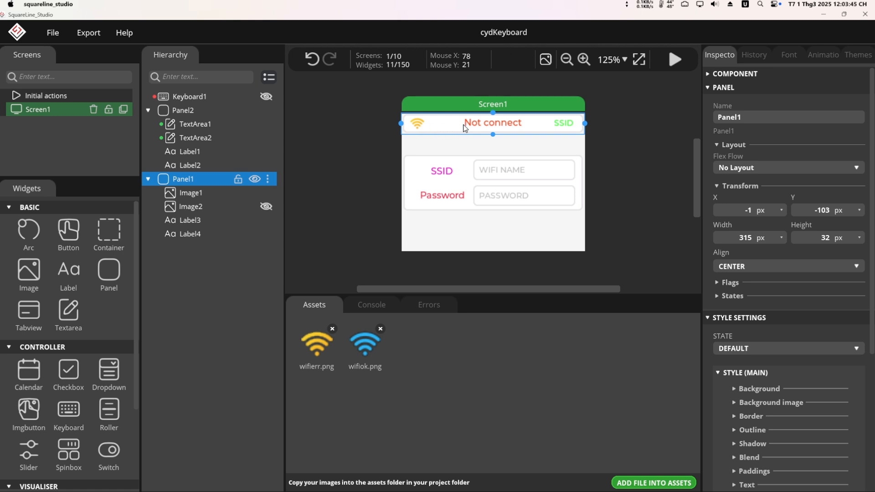
- Inspect the Not connect status label and the SSID/Password panel, then run the login preview
click(492, 122)
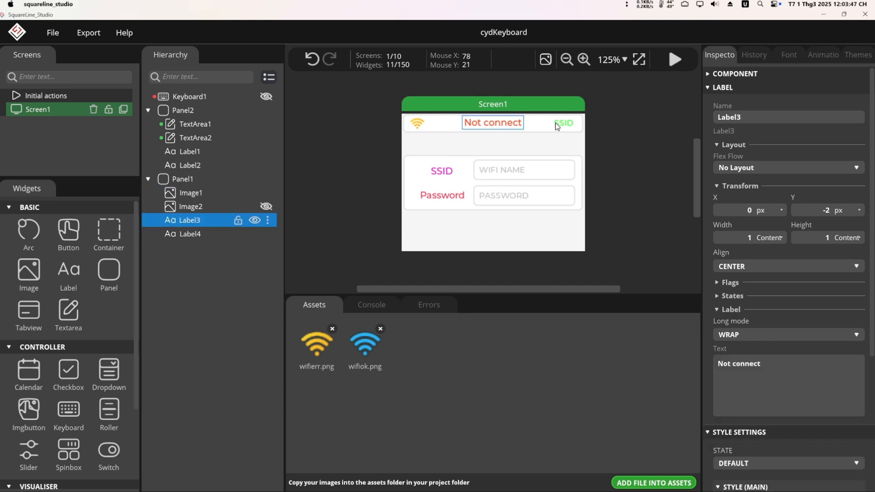
click(184, 110)
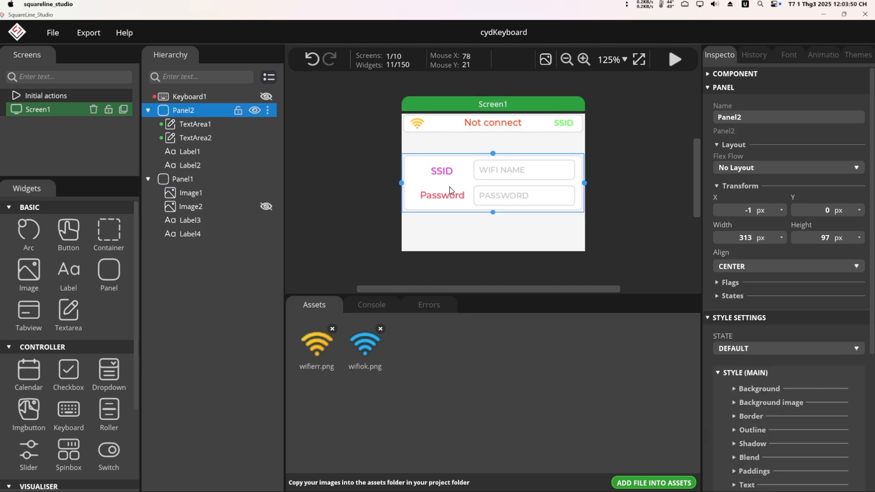
mouse_move(459, 179)
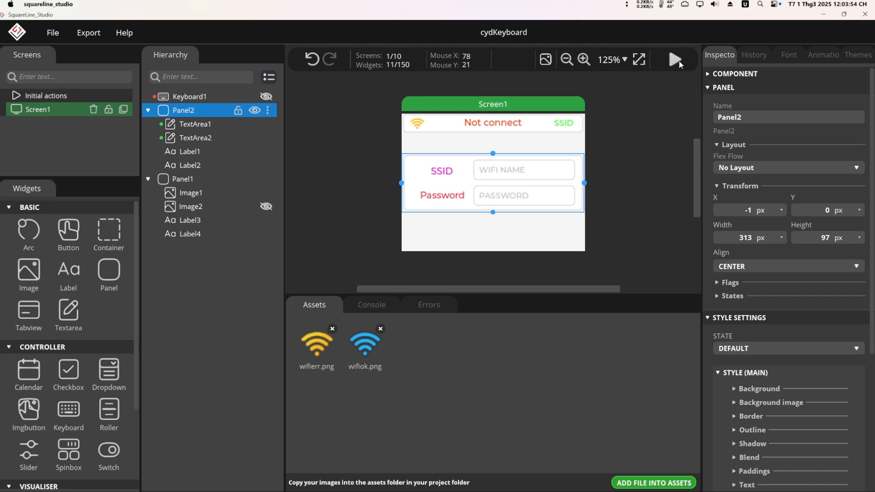
click(674, 59)
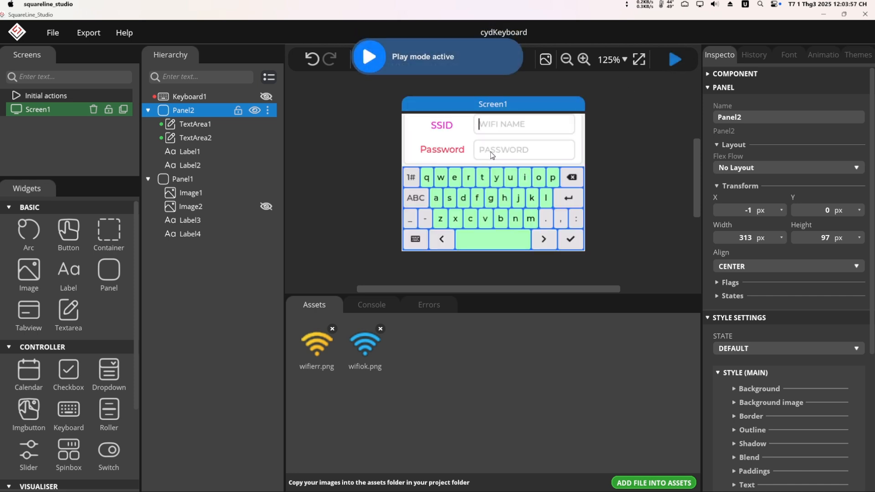
- Enter a password character in the preview, stop it, and bring the YouTube browser forward
click(504, 198)
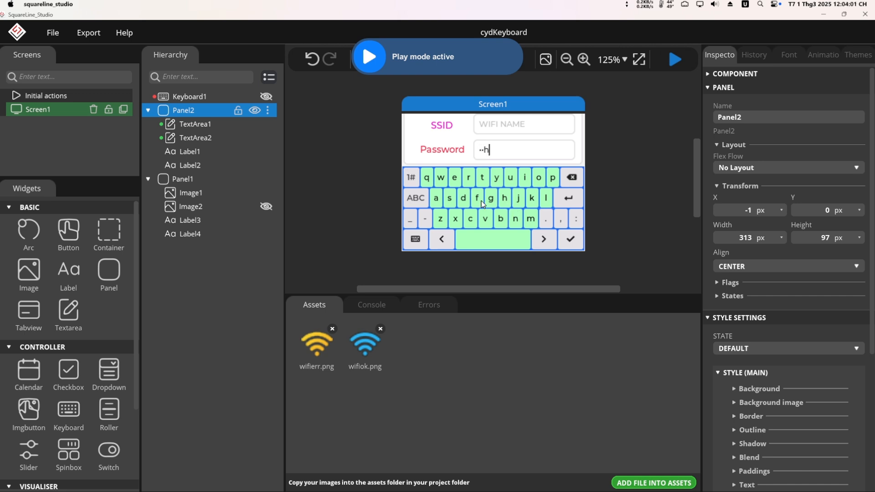
click(571, 177)
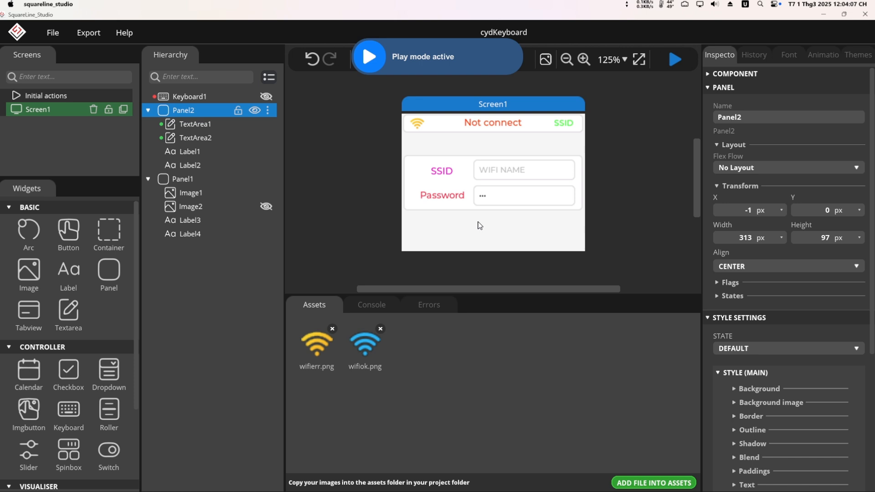
mouse_move(474, 219)
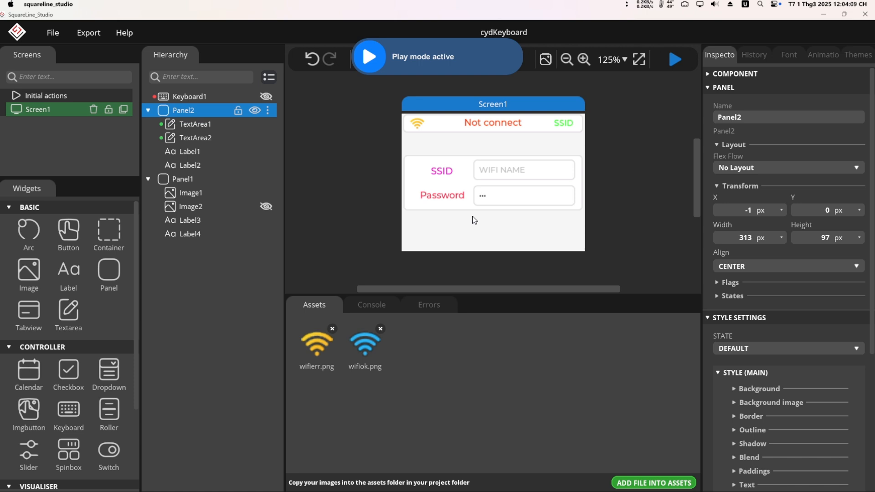
mouse_move(464, 208)
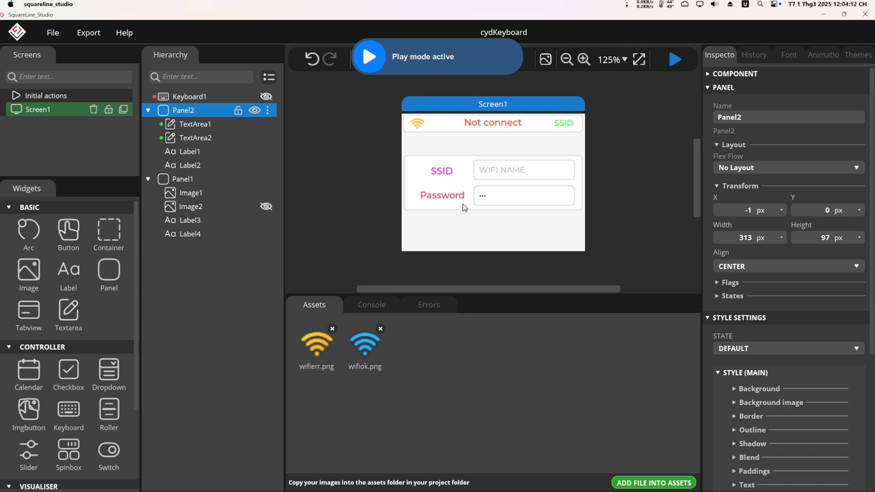
mouse_move(439, 189)
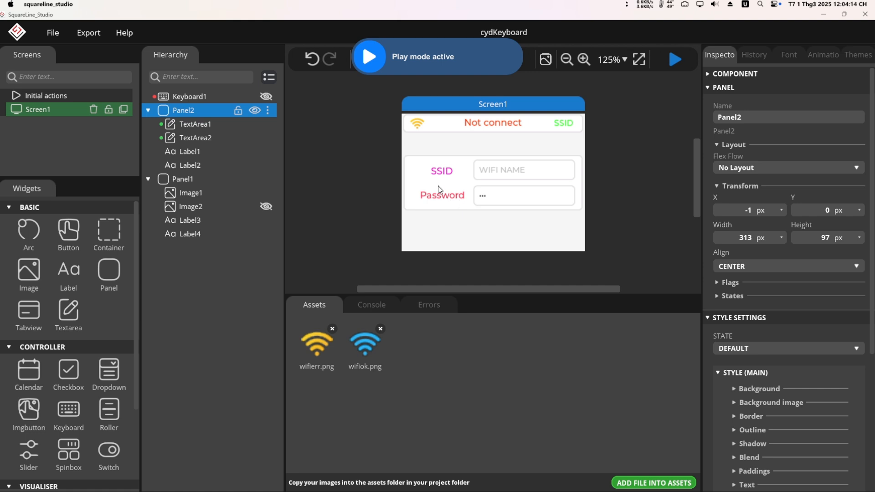
mouse_move(440, 177)
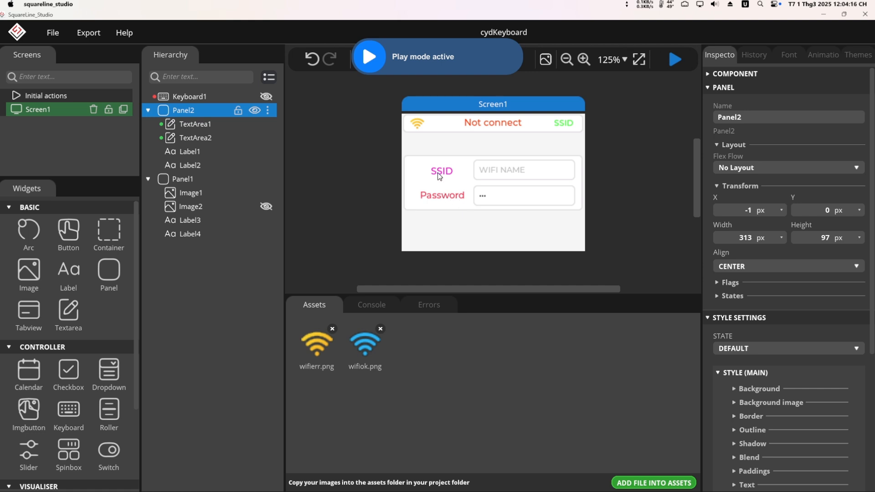
mouse_move(697, 29)
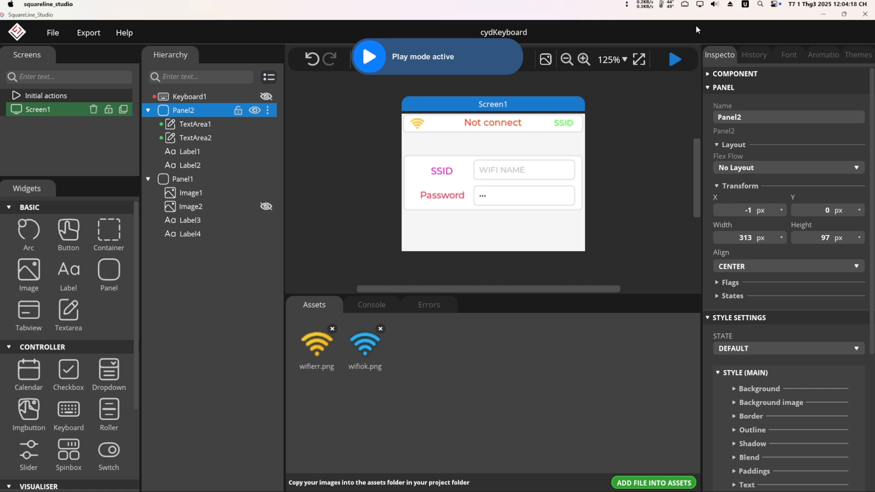
click(368, 57)
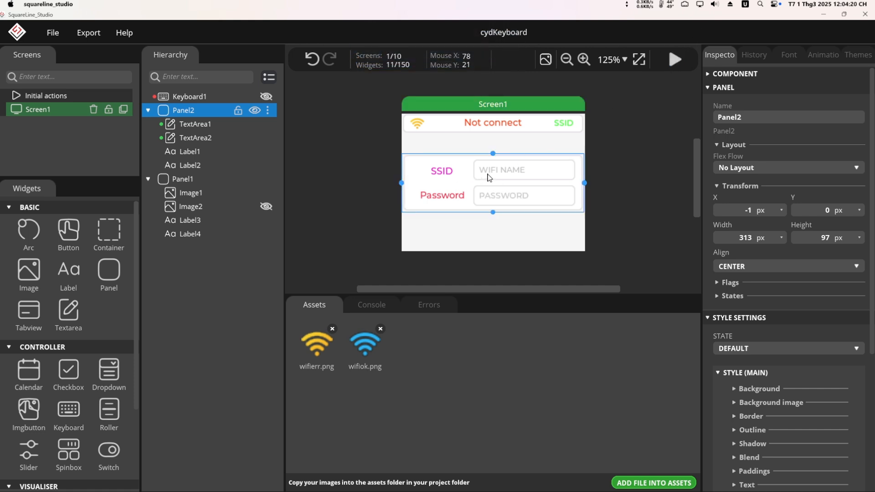
mouse_move(452, 186)
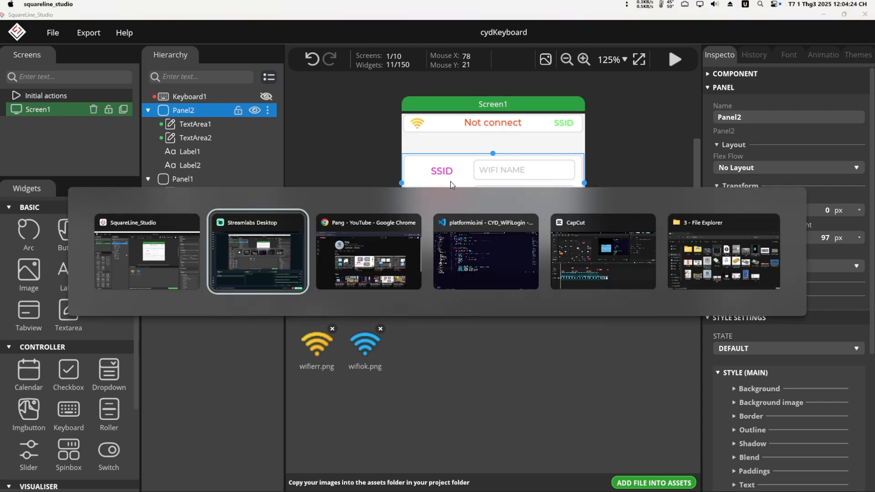
click(368, 252)
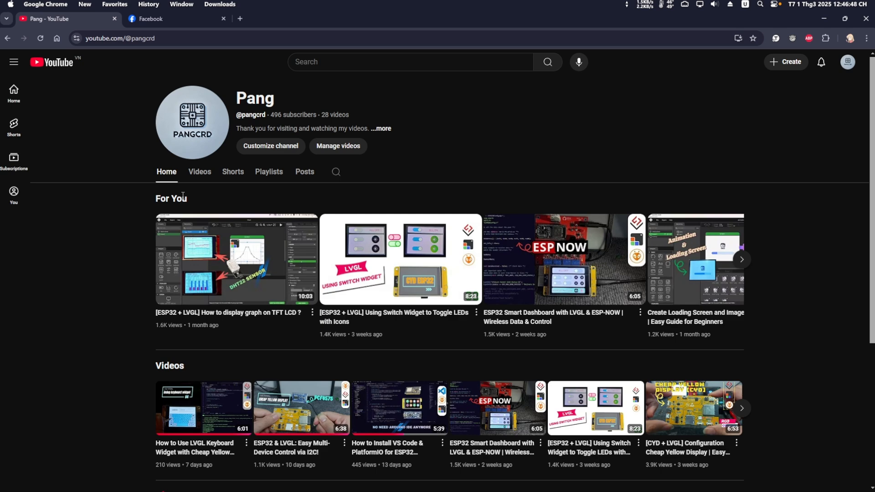
- Browse the channel's ESP32 playlists, then return to the main.cpp Wi-Fi code in VS Code
click(268, 172)
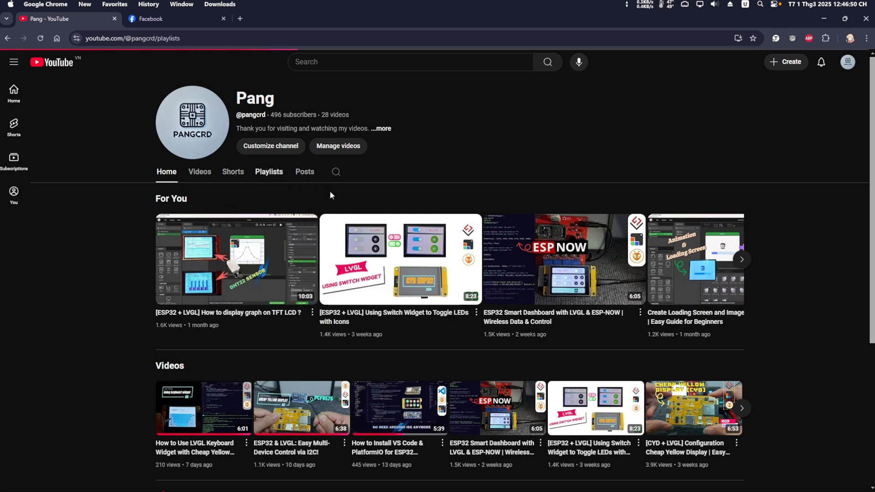
click(268, 171)
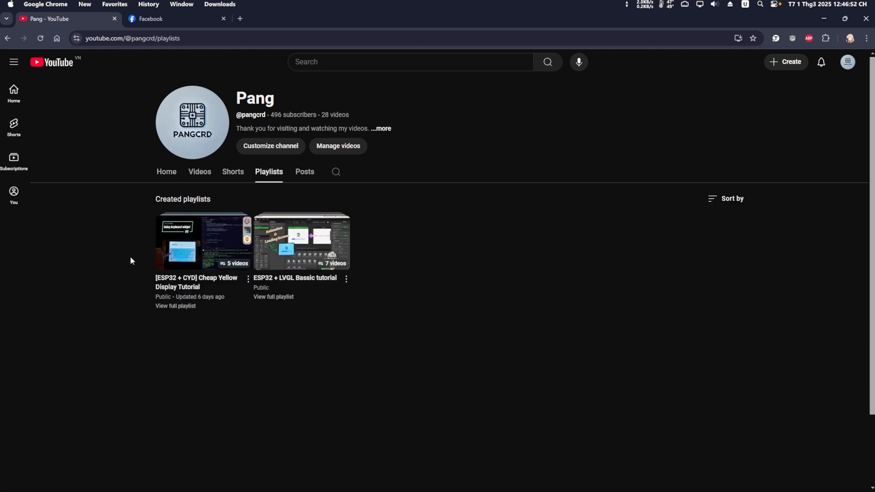
mouse_move(370, 347)
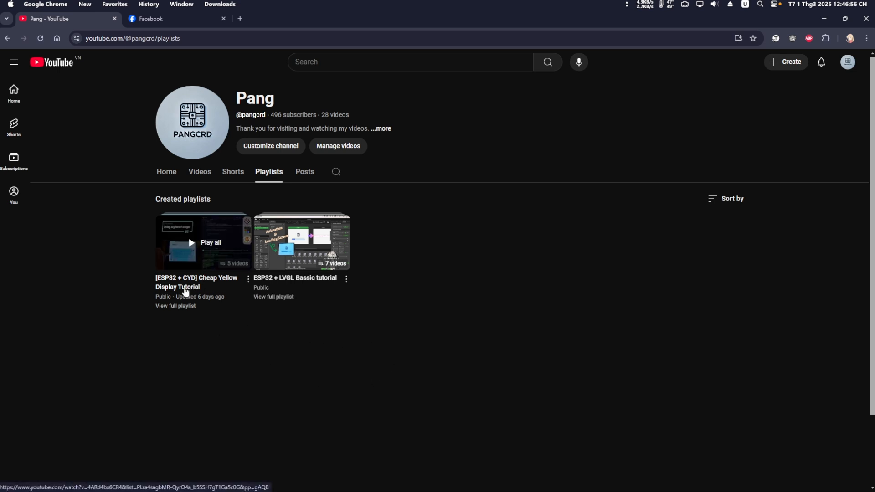
mouse_move(293, 289)
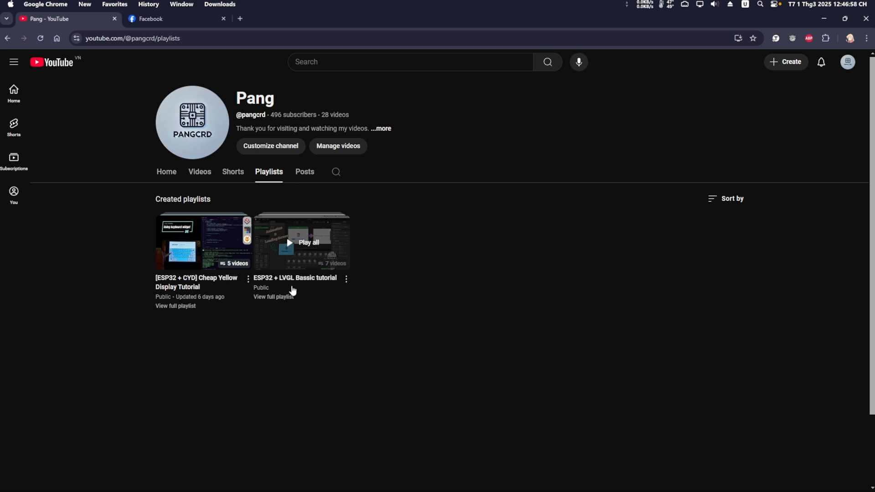
mouse_move(257, 348)
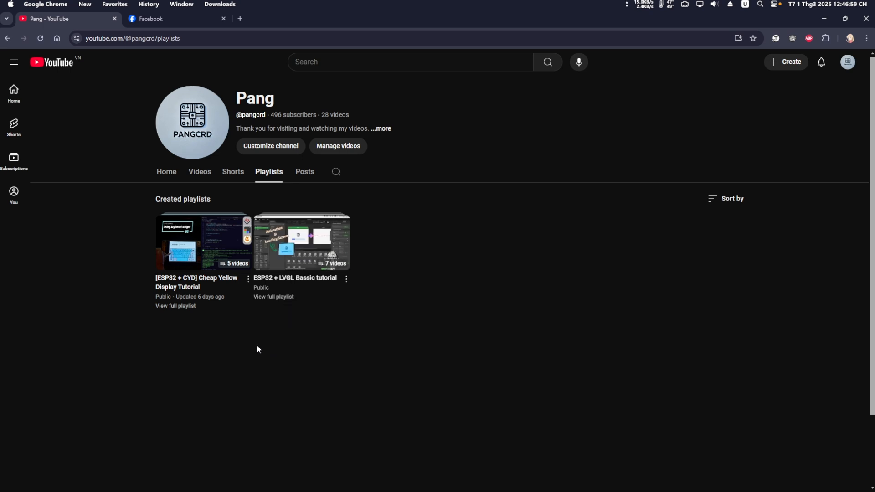
click(203, 241)
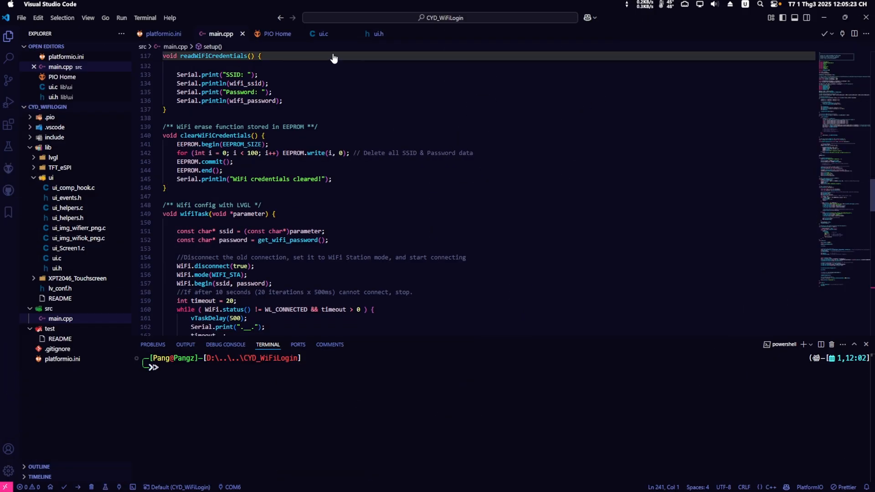
- Review ui.c's ui_event_Keyboard1 handler, the credential getters and the wifi_ssid/wifi_password arrays
click(323, 34)
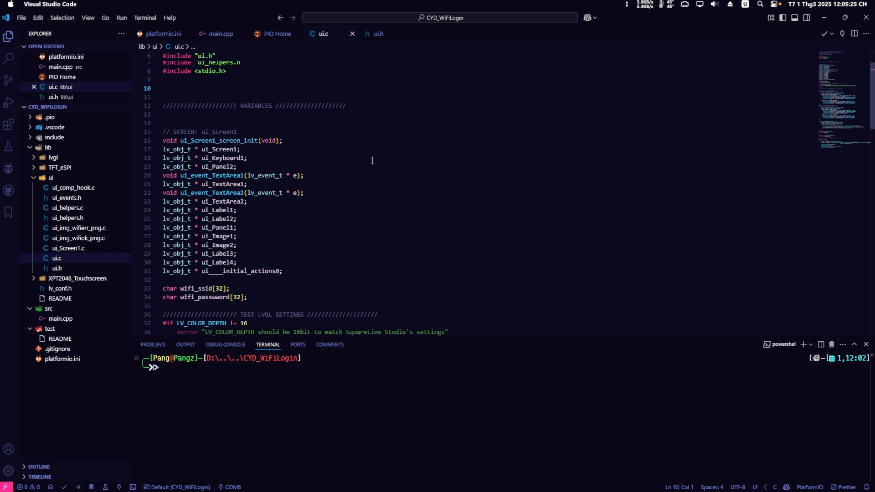
scroll(down, 3)
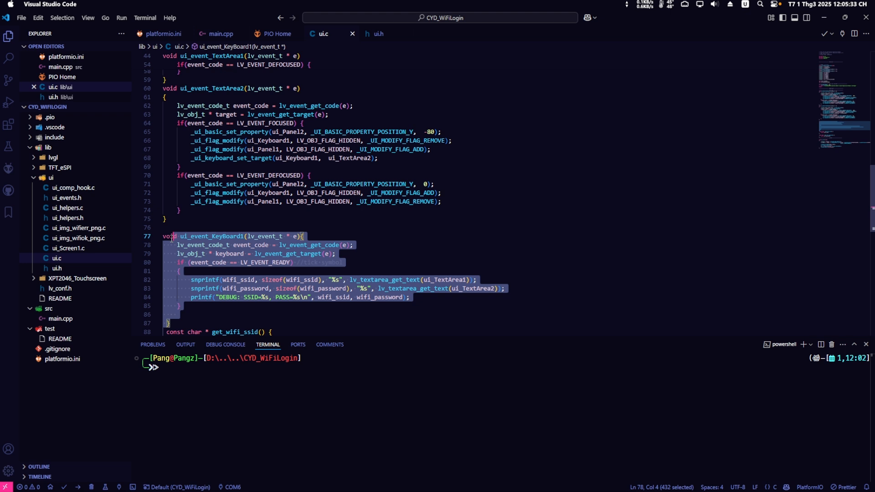
click(266, 236)
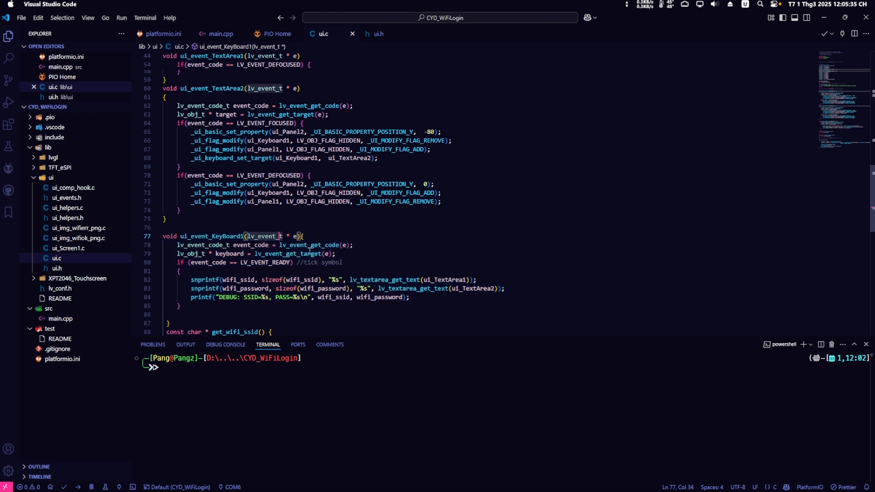
mouse_move(519, 286)
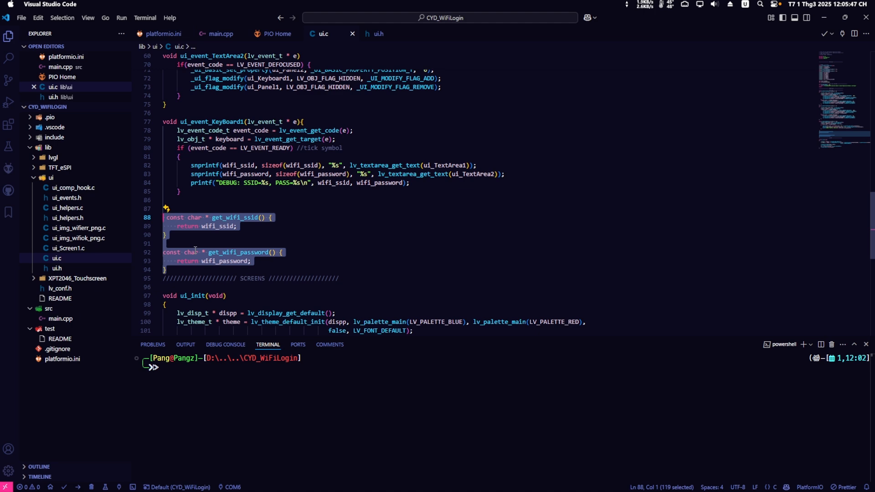
scroll(up, 3)
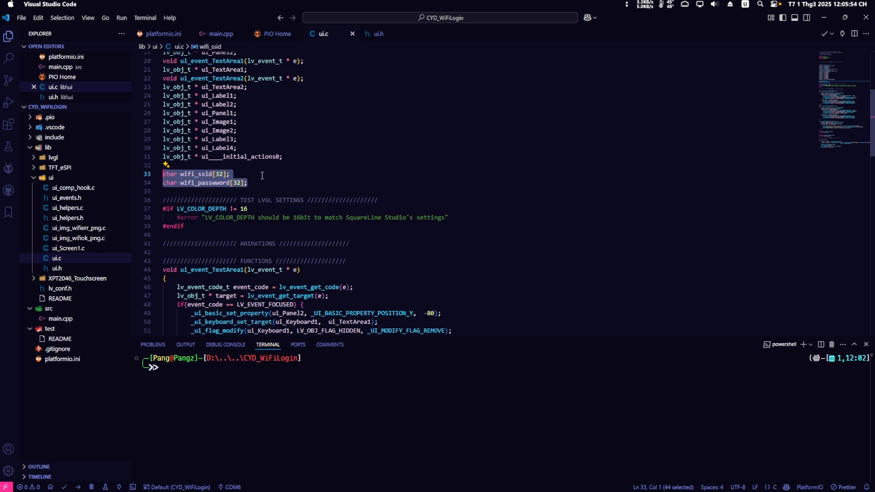
click(269, 182)
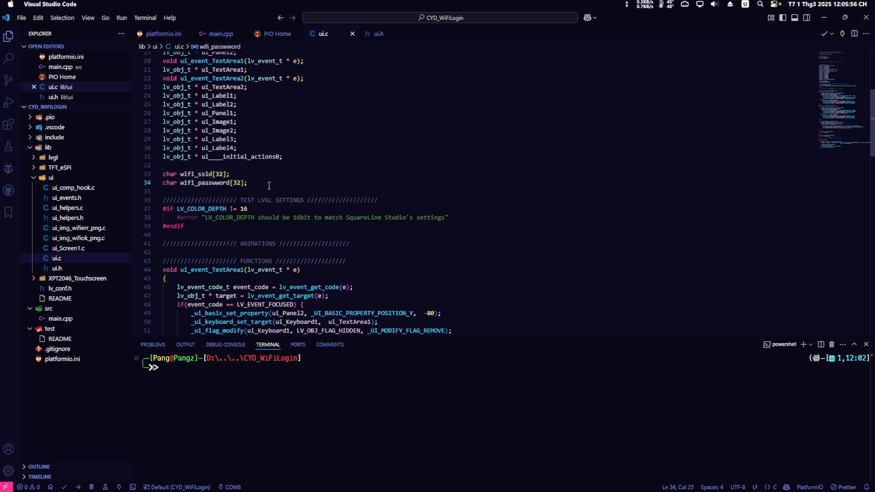
mouse_move(209, 201)
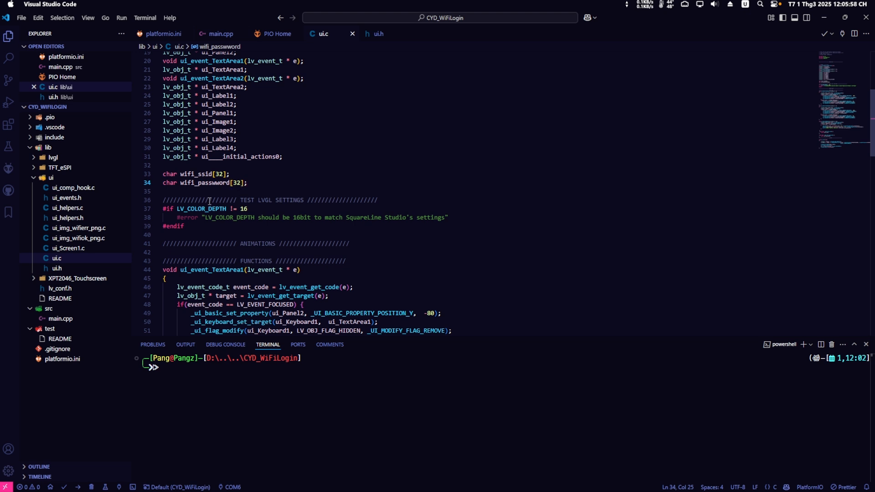
mouse_move(404, 217)
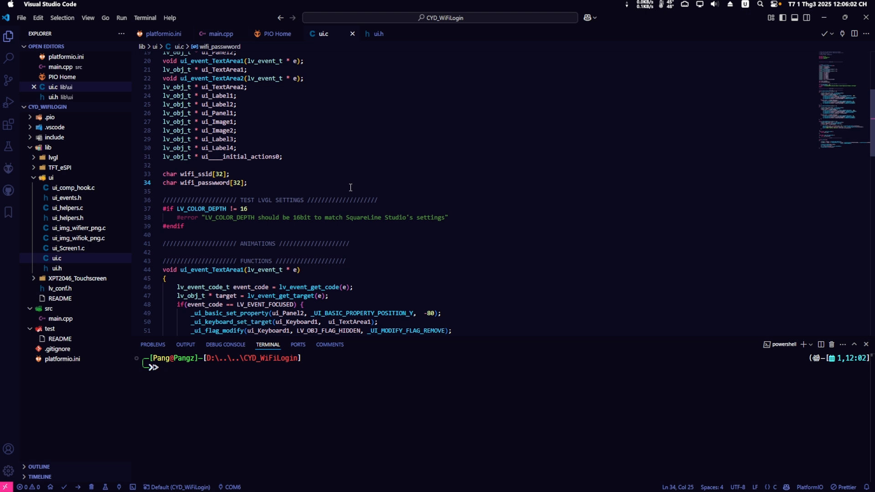
click(249, 183)
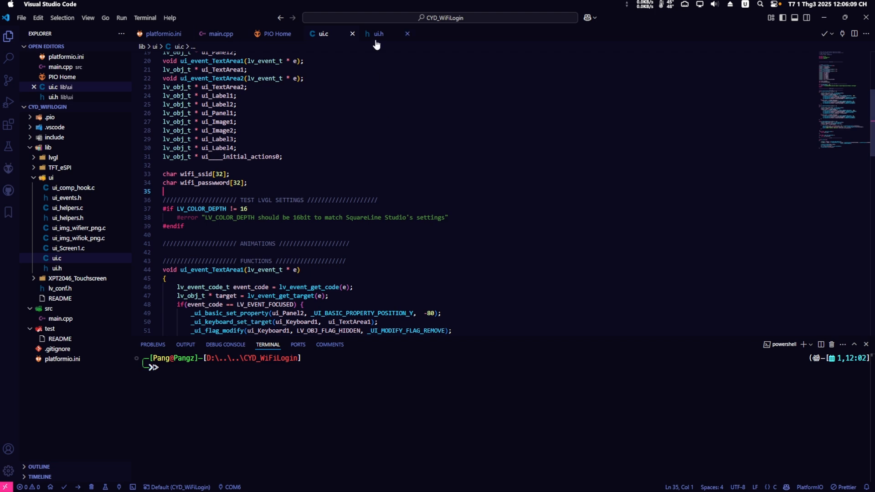
- View ui.h's extern wifi_ssid/wifi_password declarations and their getter prototypes
click(378, 33)
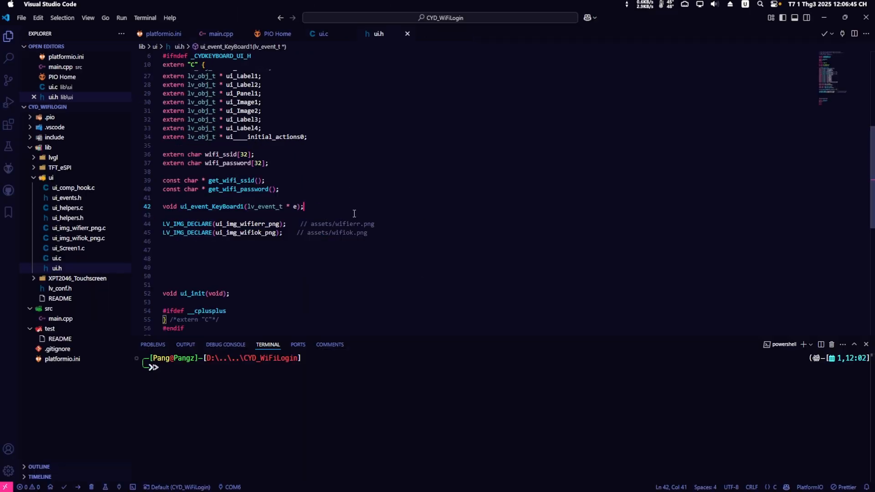
mouse_move(217, 33)
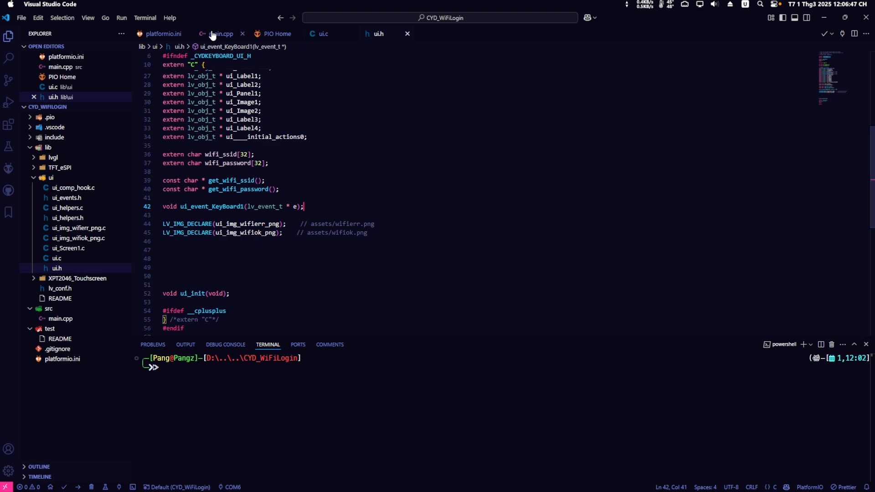
- Scroll main.cpp to saveWiFiCredentials, readWiFiCredentials, clearWiFiCredentials and the wifiTask routine
click(219, 33)
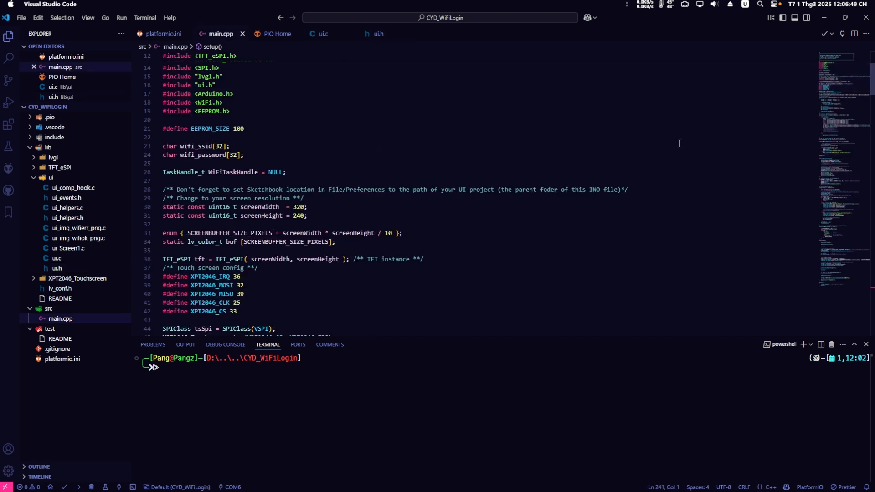
click(312, 137)
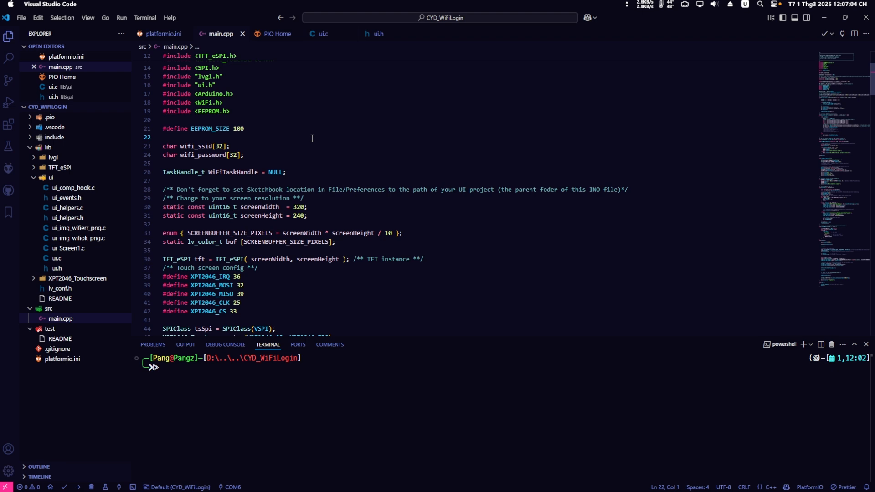
scroll(down, 3)
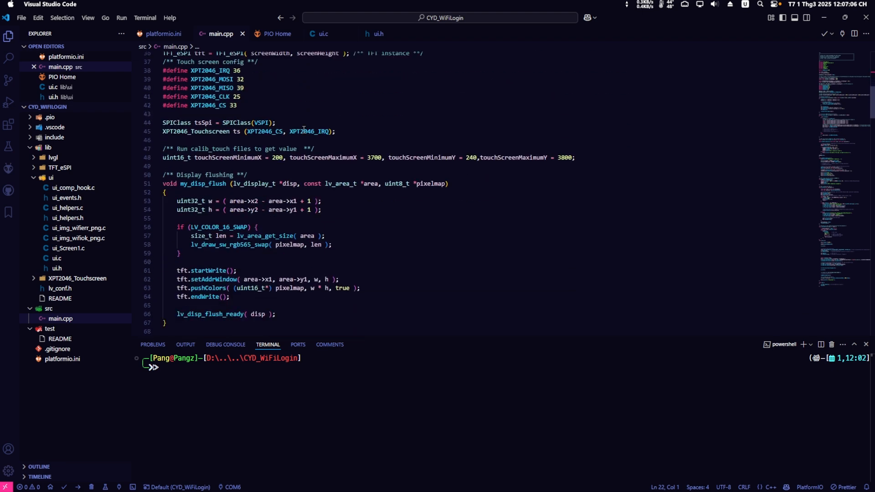
scroll(down, 3)
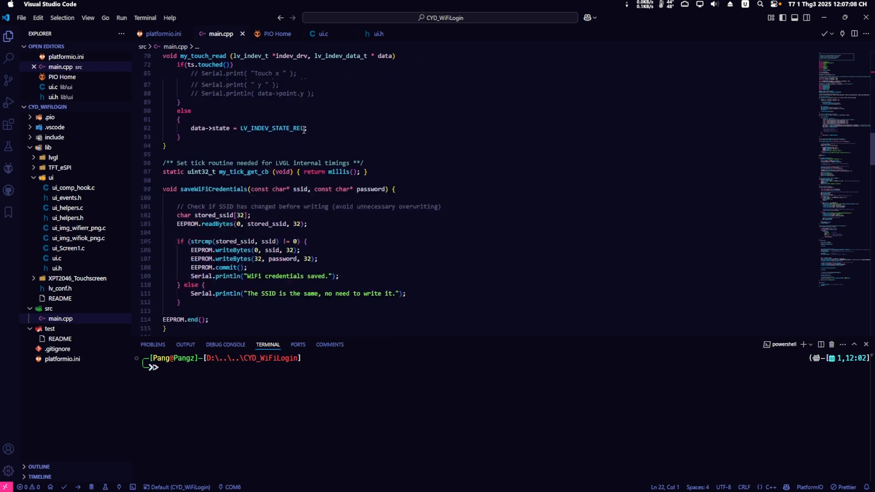
scroll(down, 3)
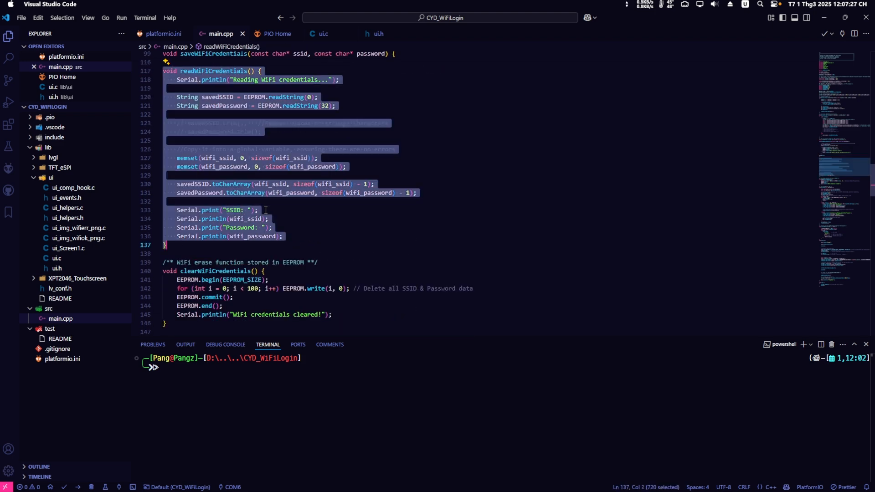
scroll(down, 3)
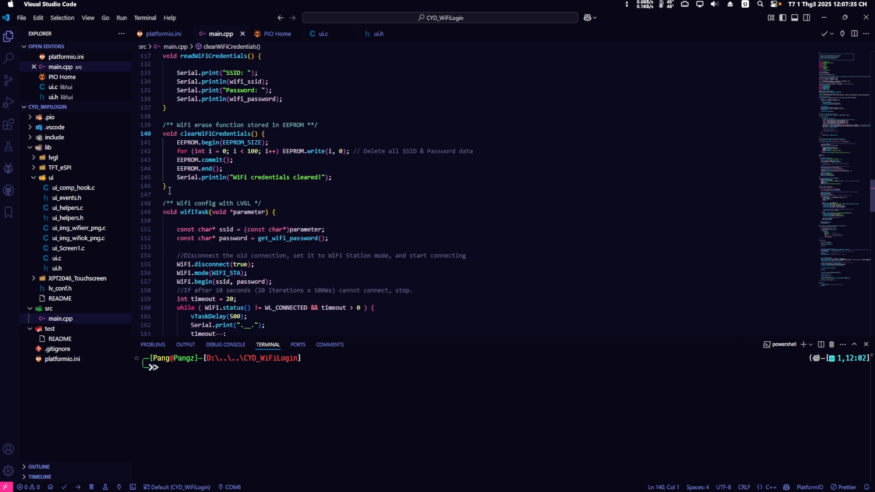
click(332, 178)
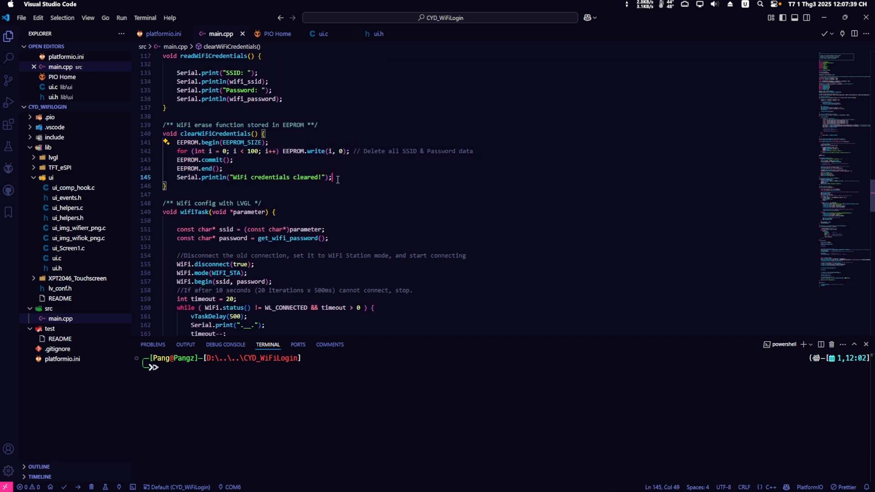
scroll(down, 3)
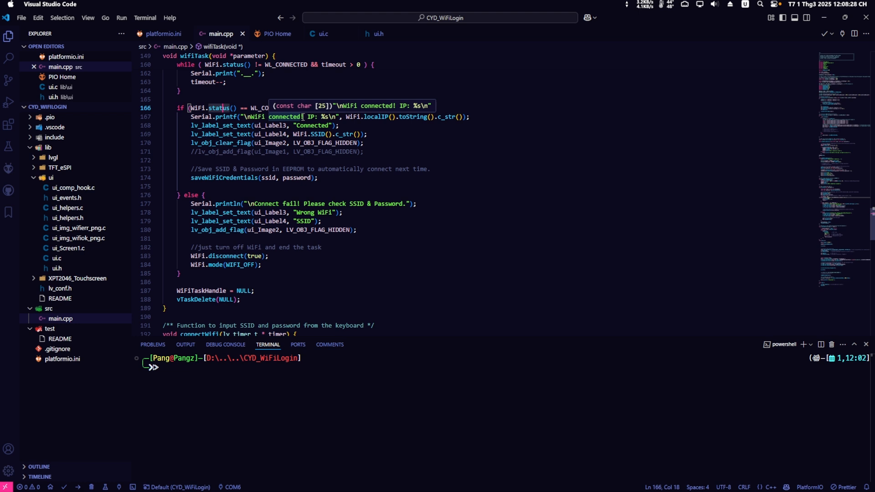
click(253, 142)
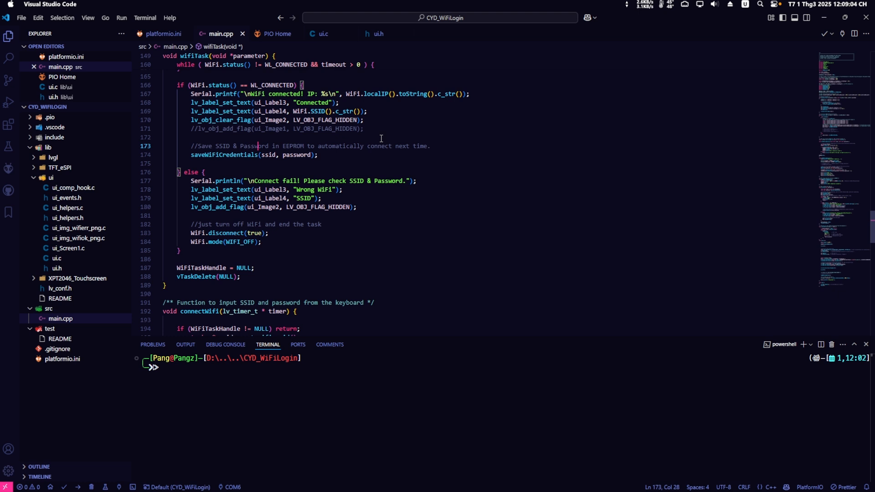
click(318, 154)
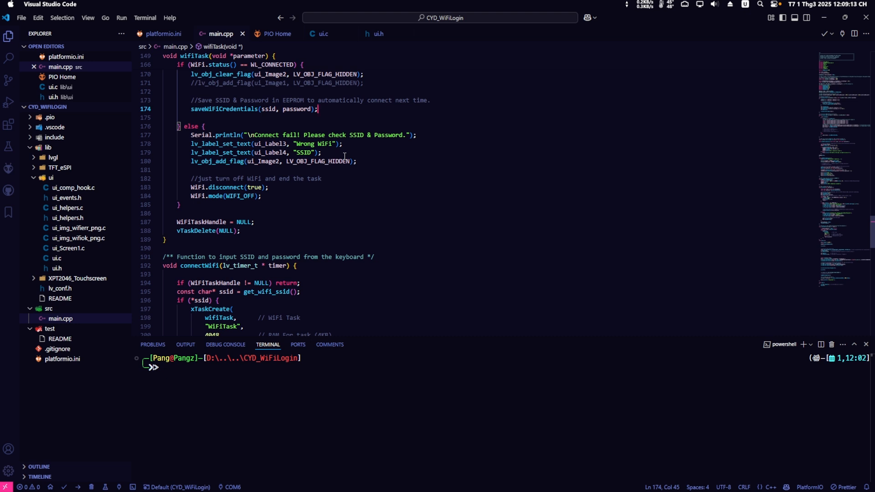
scroll(up, 3)
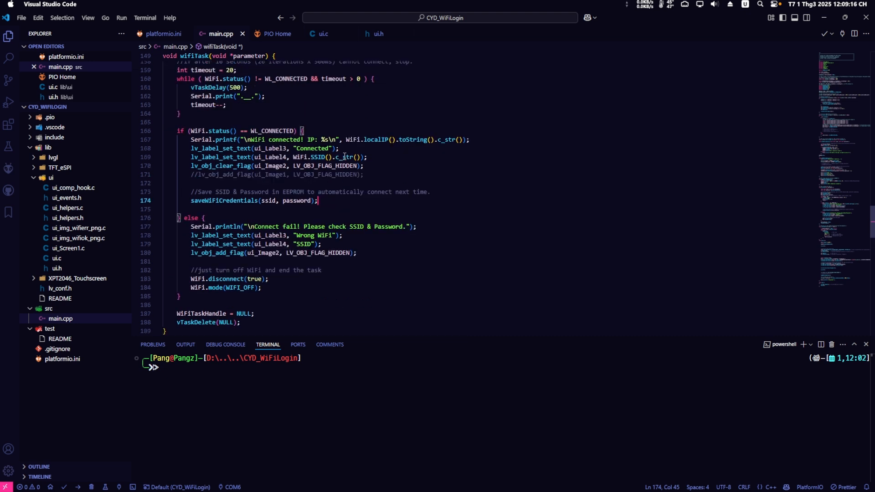
scroll(down, 3)
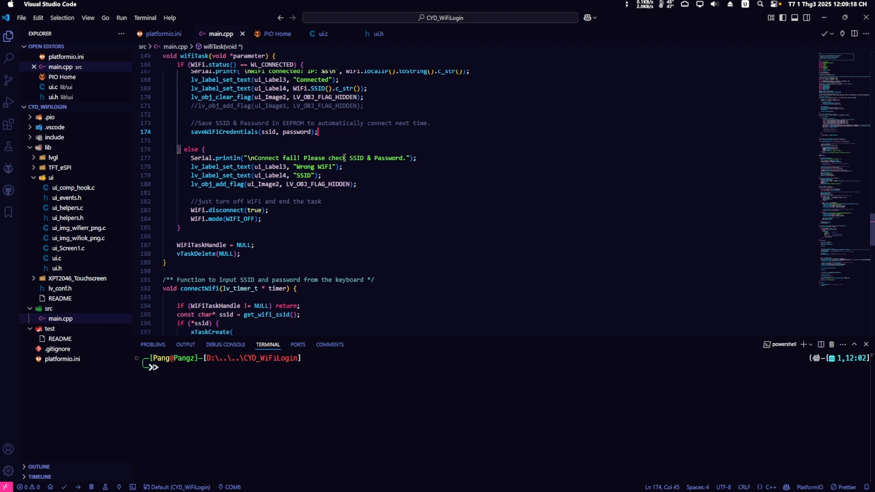
mouse_move(279, 233)
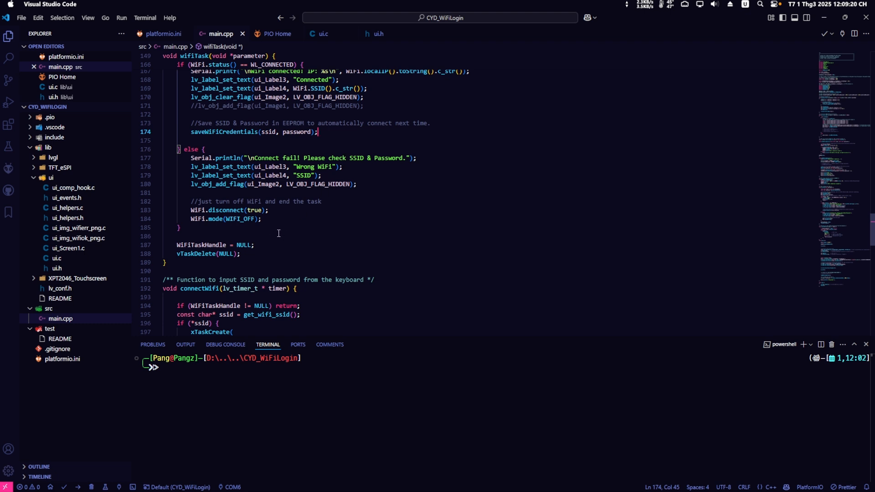
click(254, 245)
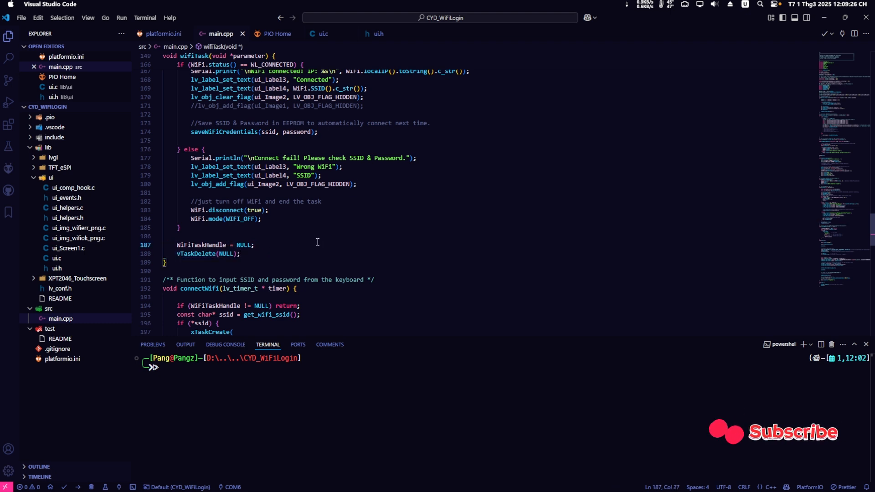
scroll(down, 3)
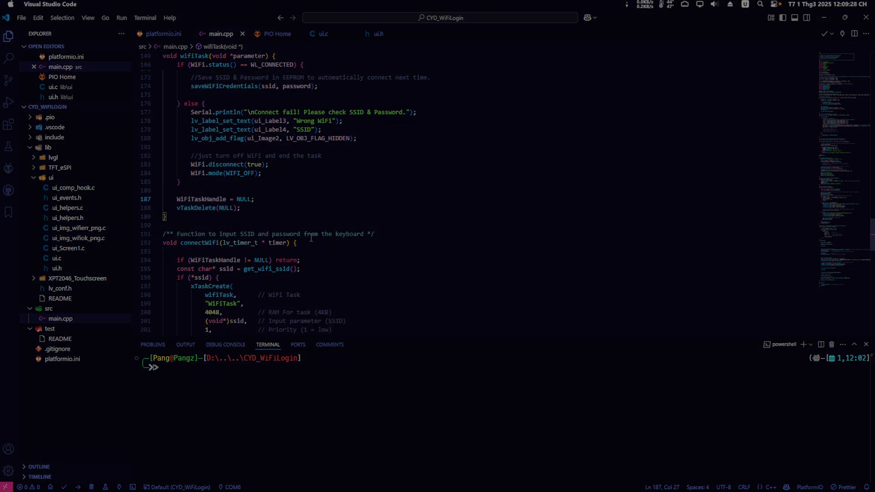